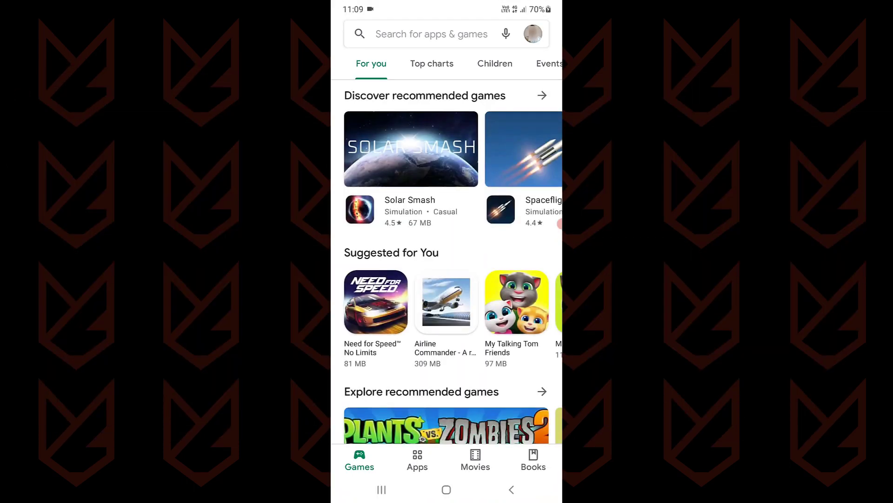
Run Play Protect's app scan from the Play Store account menu, confirming no harmful apps
{"action": "left_click", "coordinate": [533, 33]}
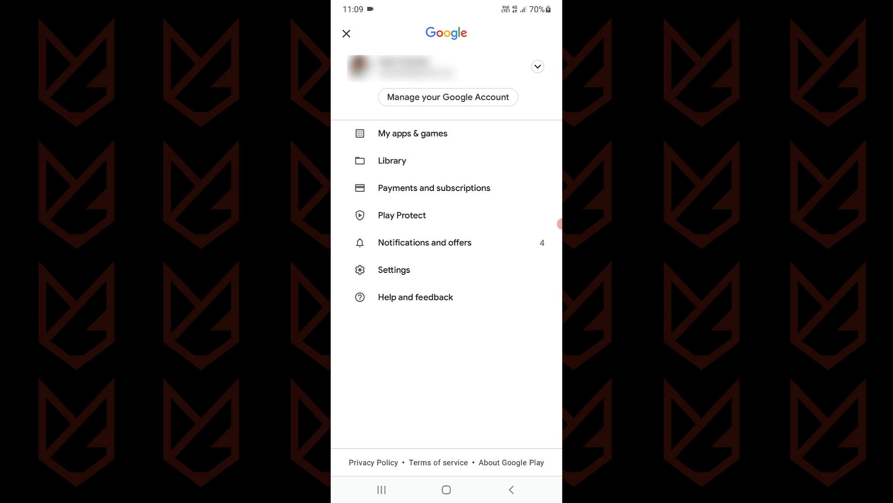
{"action": "left_click", "coordinate": [402, 215]}
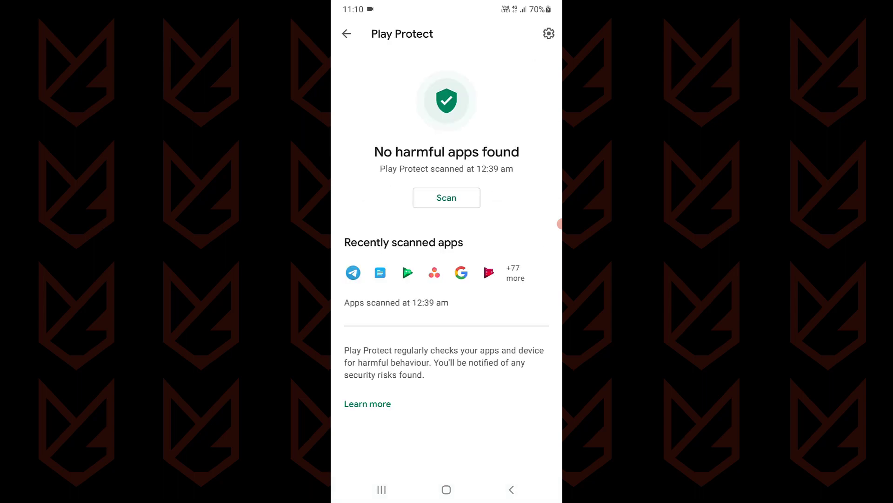
{"action": "left_click", "coordinate": [446, 197]}
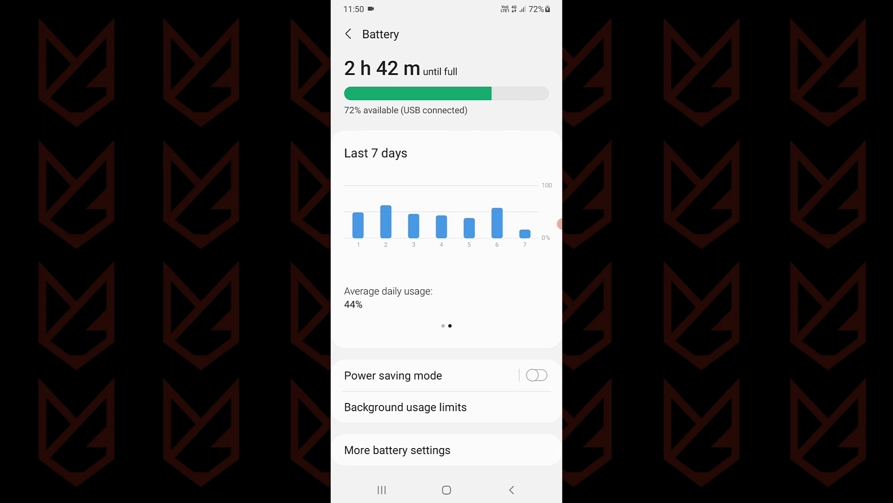
Go from Settings through Battery and device care to the per-app battery usage chart
{"action": "left_click", "coordinate": [347, 34]}
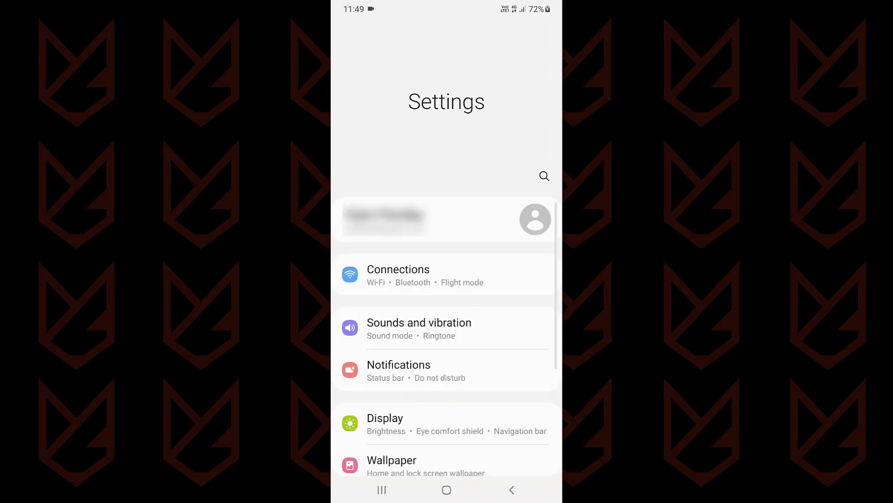
{"action": "scroll", "scroll_direction": "down", "scroll_amount": 3}
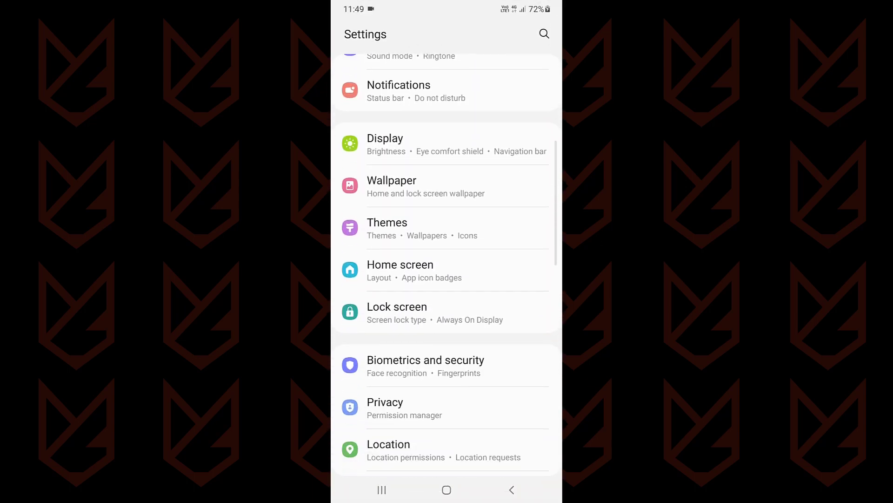
{"action": "scroll", "scroll_direction": "down", "scroll_amount": 3}
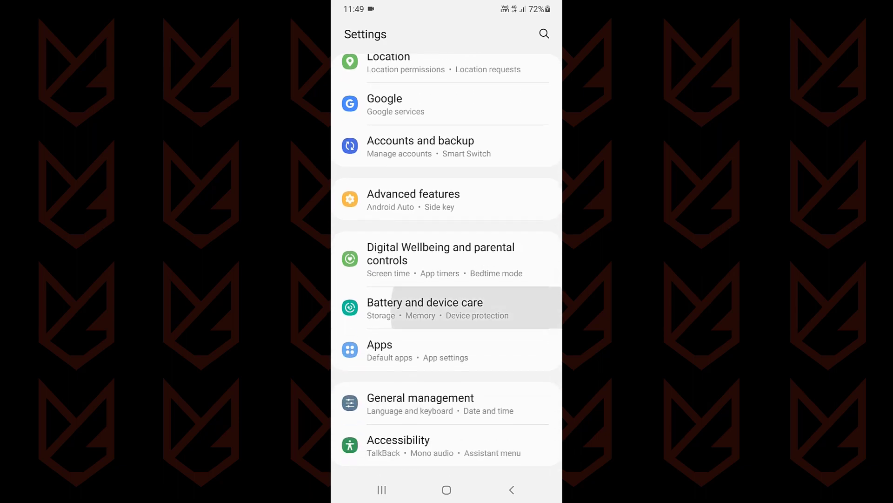
{"action": "left_click", "coordinate": [425, 302]}
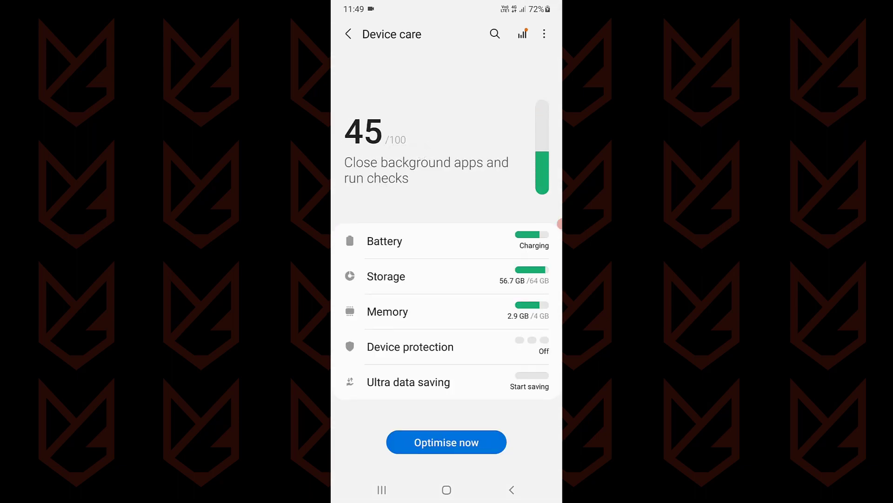
{"action": "left_click", "coordinate": [446, 442]}
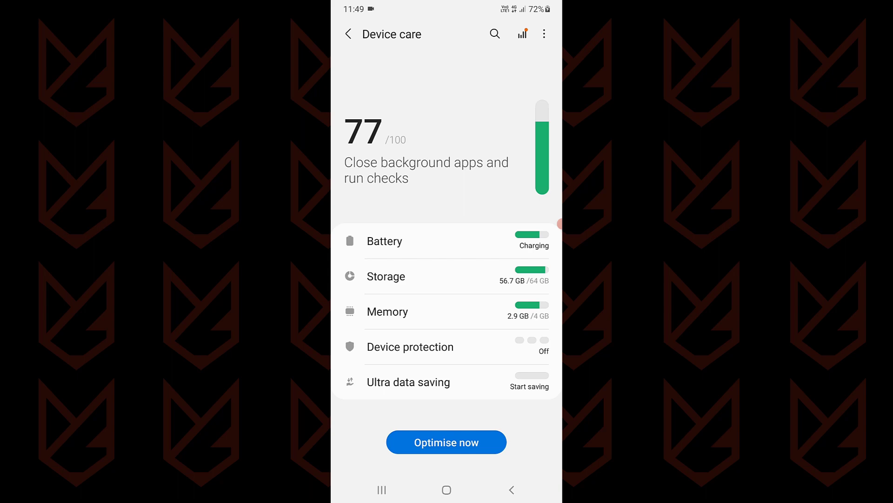
{"action": "left_click", "coordinate": [384, 240]}
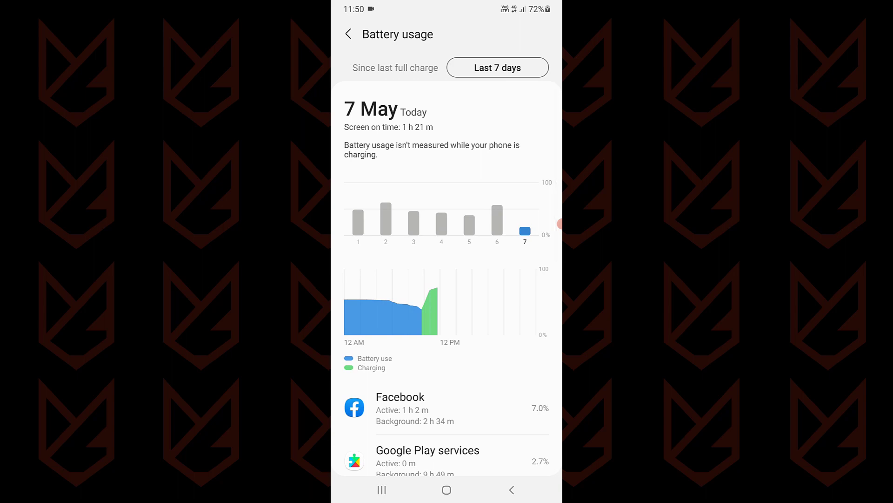
Scroll through the per-app battery usage list to see the biggest drainers
{"action": "scroll", "scroll_direction": "down", "scroll_amount": 3}
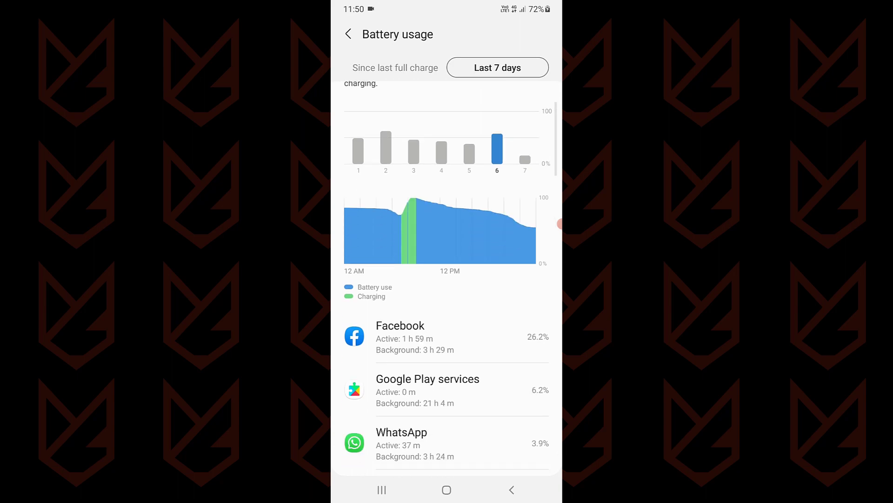
{"action": "scroll", "scroll_direction": "down", "scroll_amount": 3}
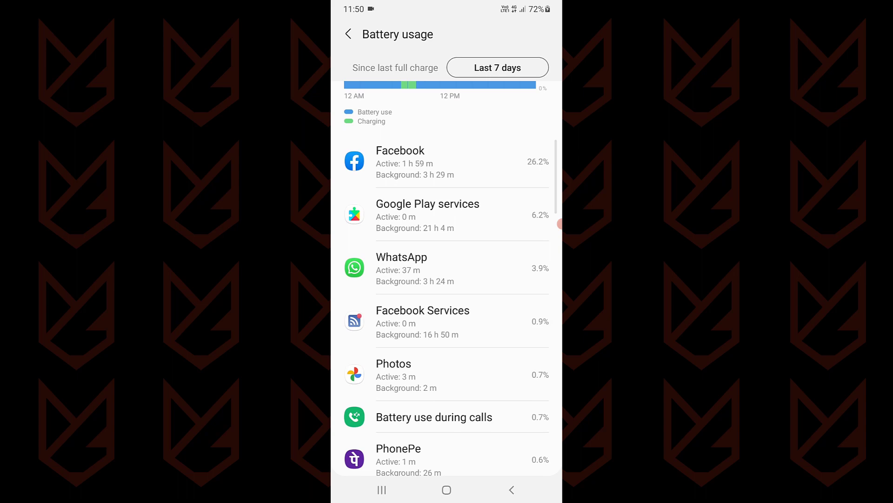
{"action": "scroll", "scroll_direction": "down", "scroll_amount": 3}
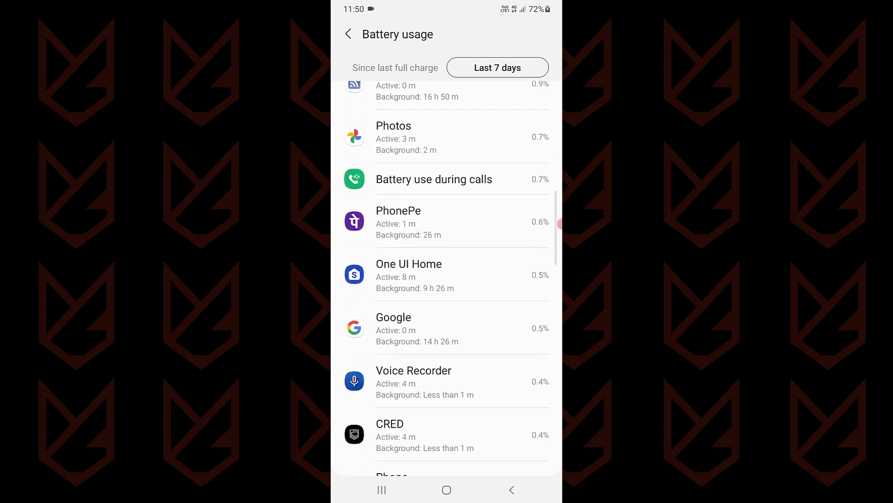
{"action": "scroll", "scroll_direction": "down", "scroll_amount": 3}
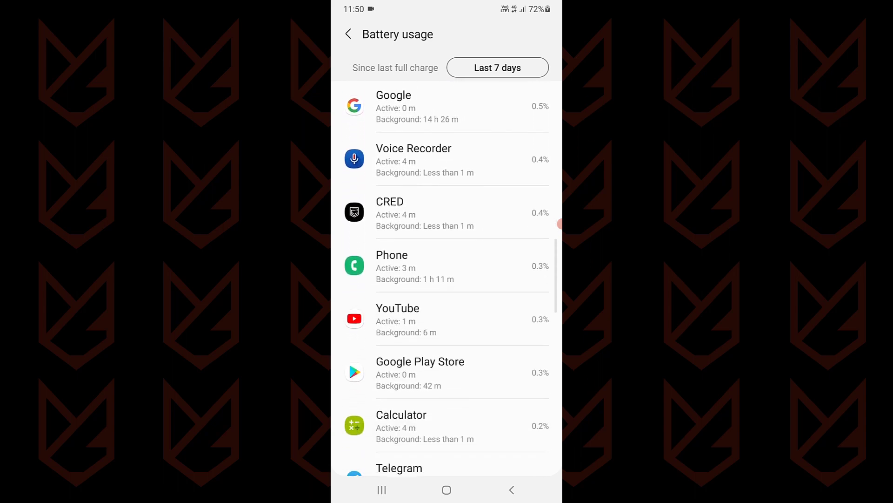
{"action": "scroll", "scroll_direction": "down", "scroll_amount": 3}
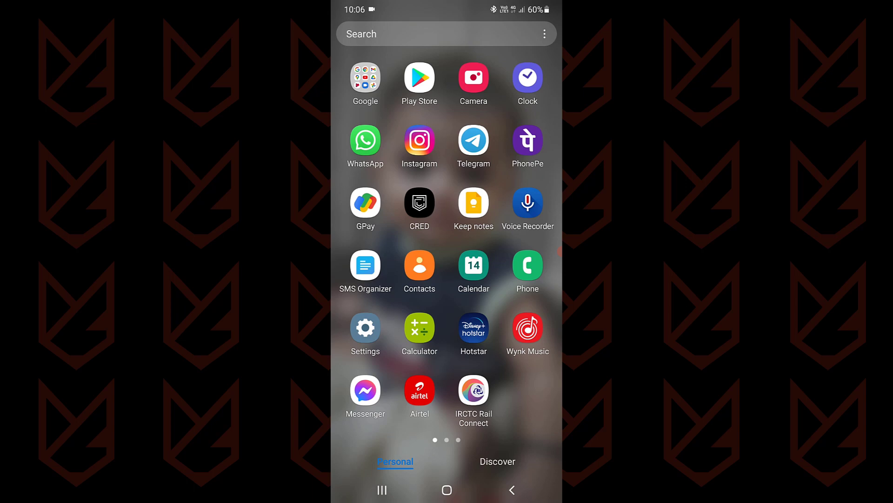
Open Connections > Data usage > Mobile data usage and scroll the per-app list, led by Facebook
{"action": "left_click", "coordinate": [365, 327]}
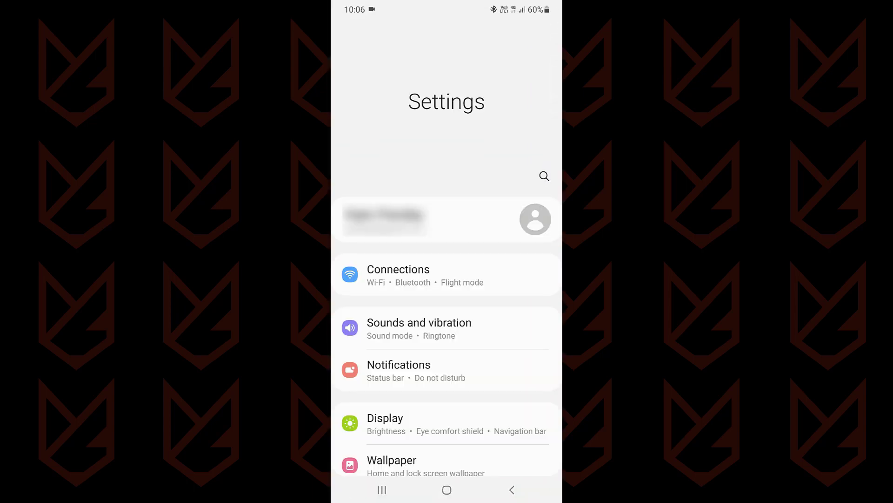
{"action": "left_click", "coordinate": [398, 275]}
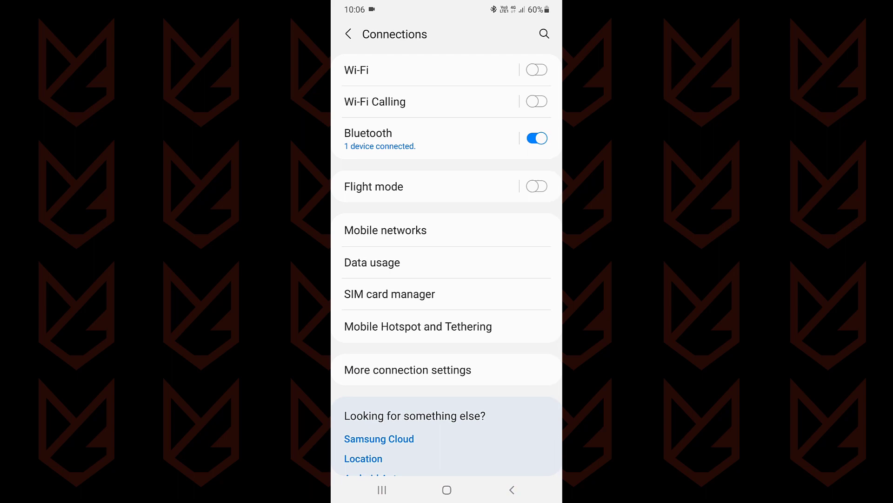
{"action": "left_click", "coordinate": [371, 262]}
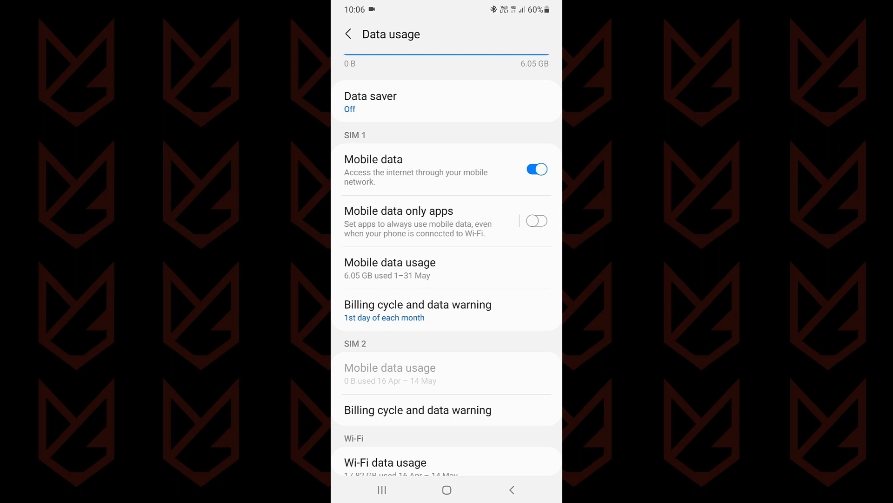
{"action": "left_click", "coordinate": [390, 262]}
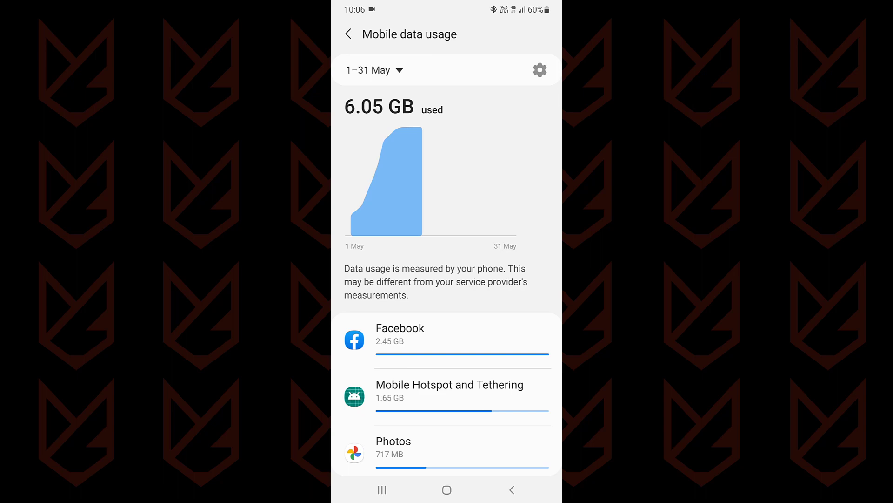
{"action": "scroll", "scroll_direction": "down", "scroll_amount": 3}
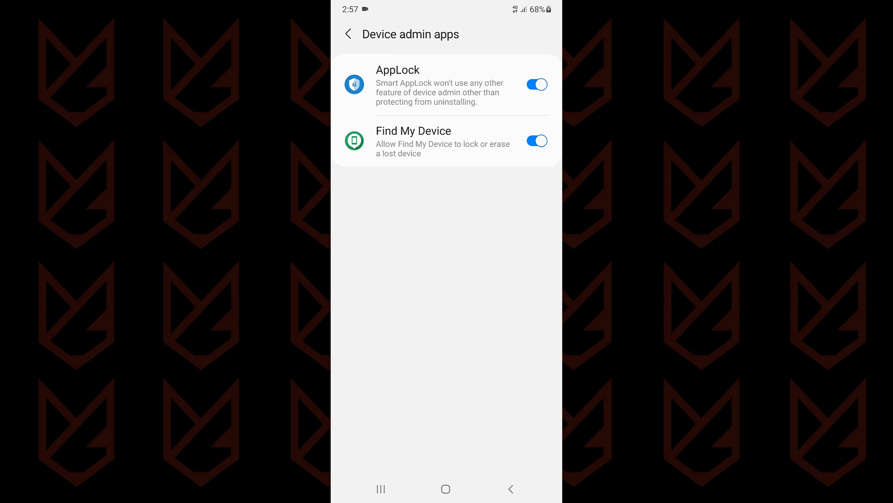
View the device admin apps list in Settings, including AppLock and Find My Device
{"action": "left_click", "coordinate": [510, 488]}
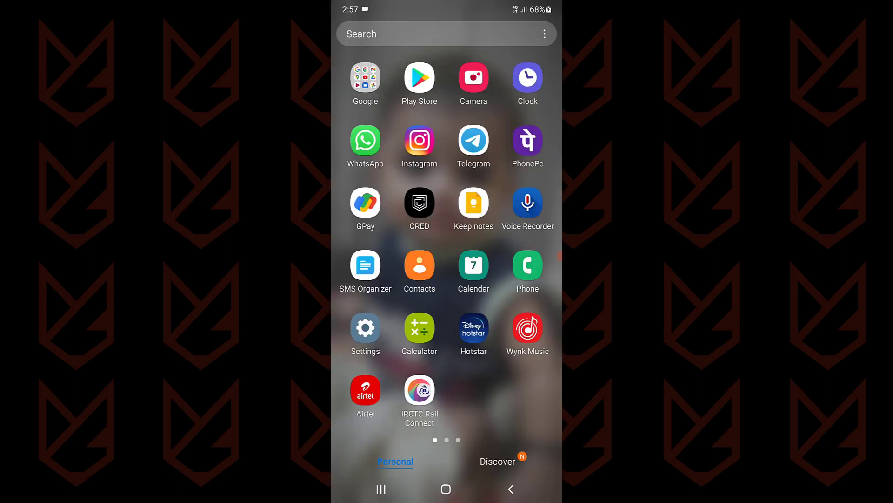
{"action": "left_click", "coordinate": [365, 329]}
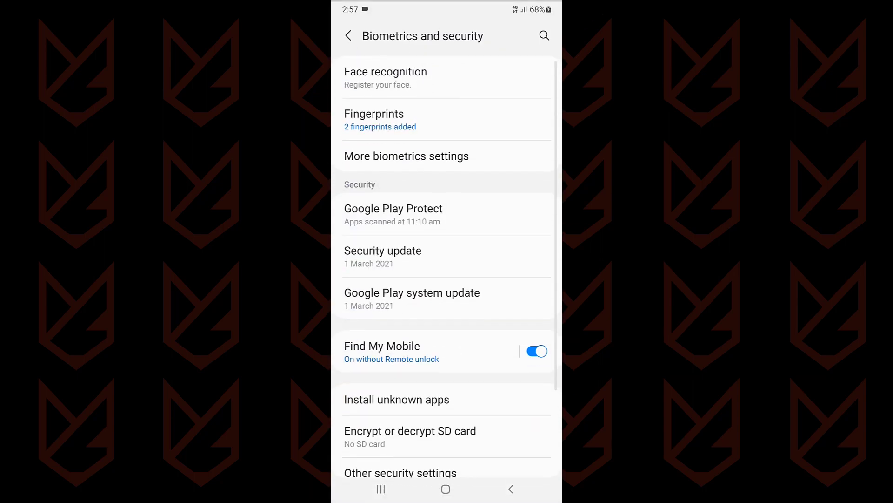
{"action": "scroll", "scroll_direction": "down", "scroll_amount": 3}
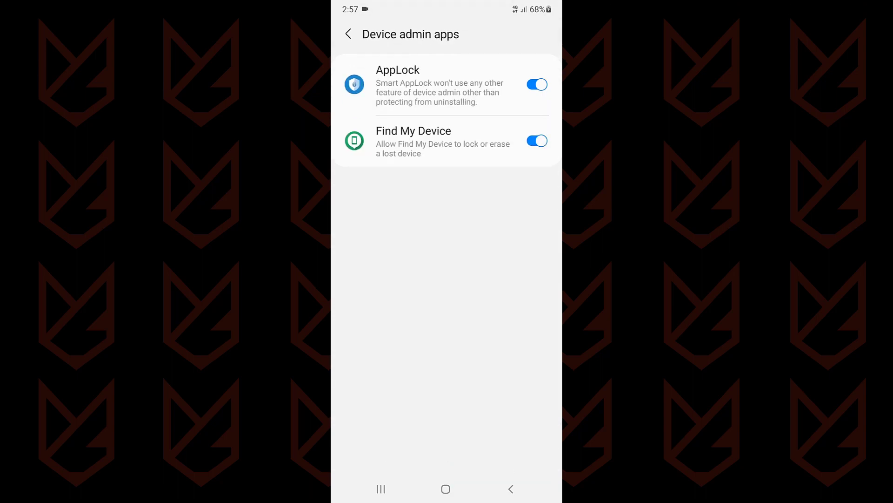
{"action": "left_click", "coordinate": [398, 85]}
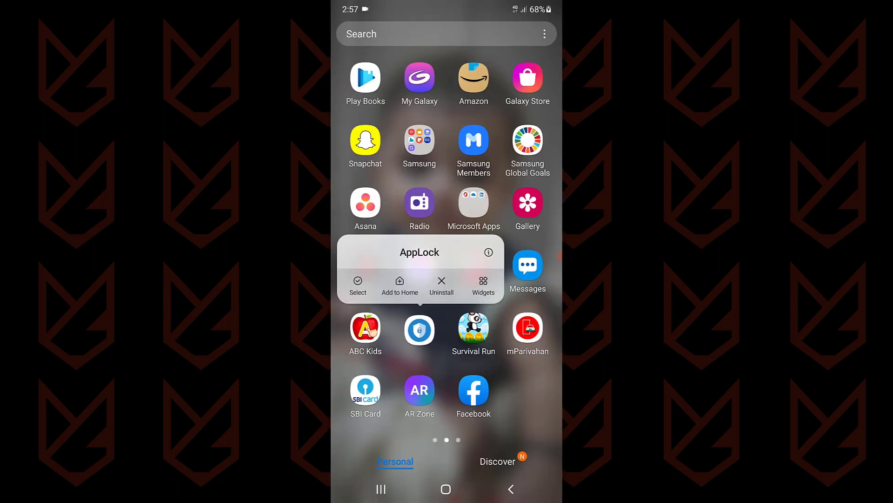
{"action": "left_click", "coordinate": [441, 283]}
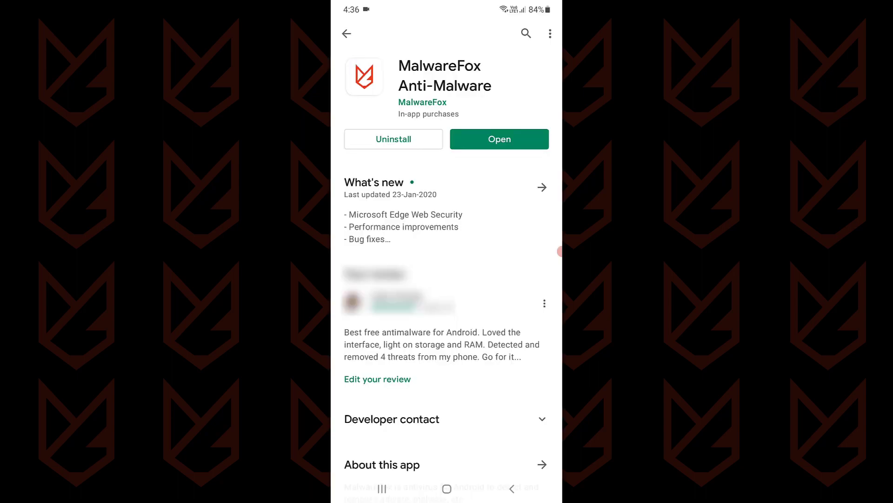
Launch MalwareFox from its Play Store page, collapse the top panel, and start a Full Scan
{"action": "left_click", "coordinate": [498, 139]}
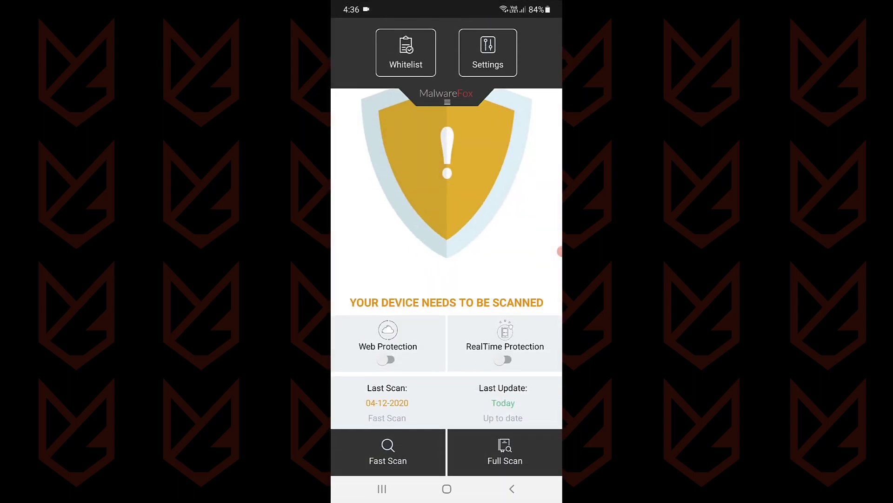
{"action": "left_click", "coordinate": [447, 102]}
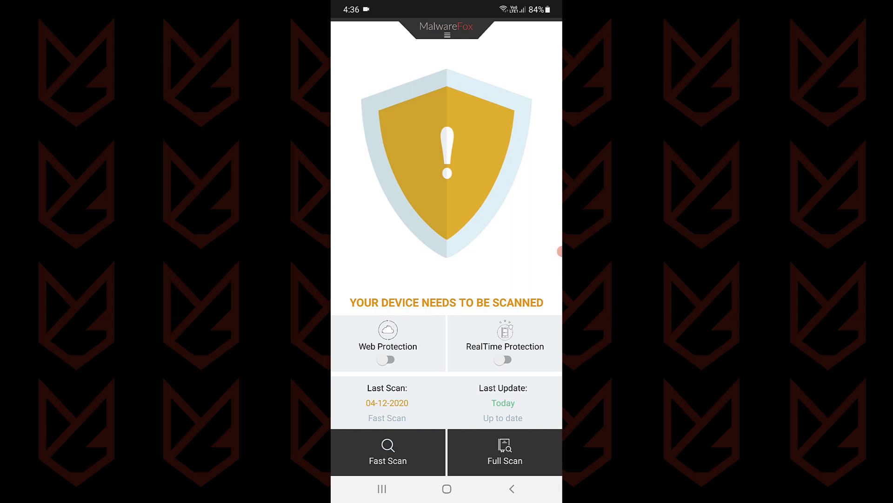
{"action": "left_click", "coordinate": [504, 451]}
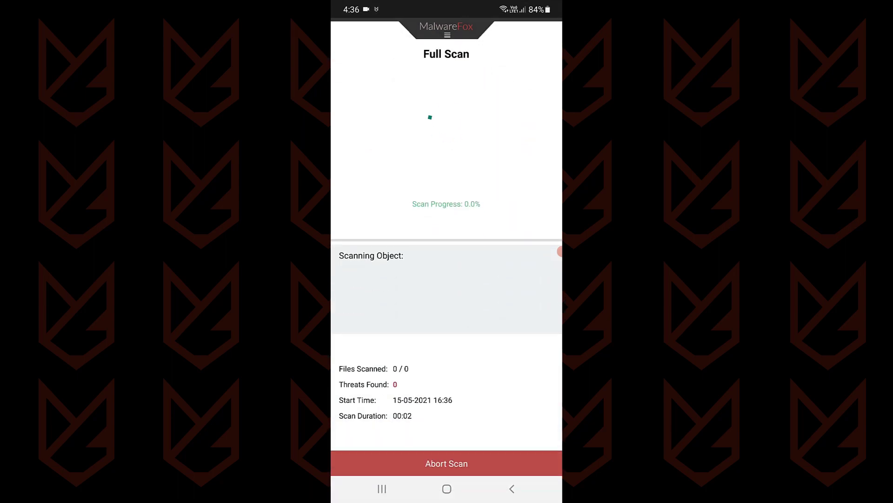